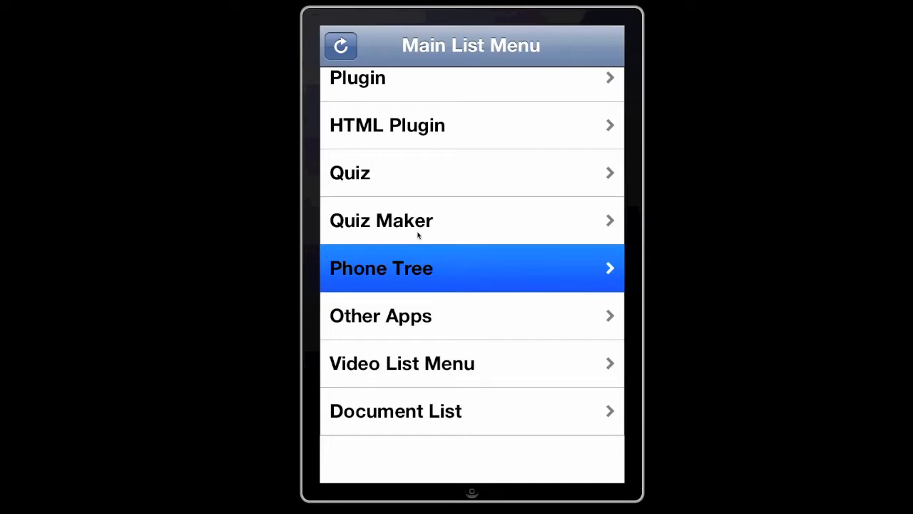
mouse_move(485, 266)
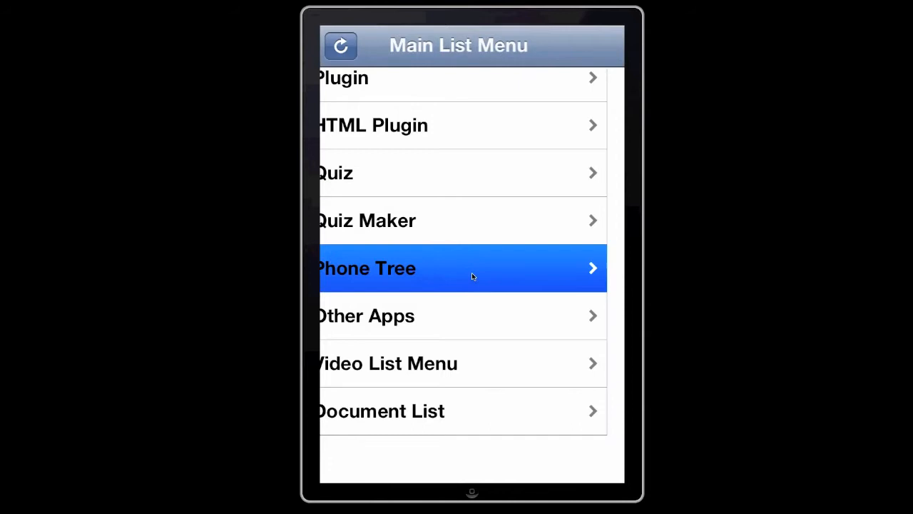
Open the Phone Tree list, follow Alex's Office number, and dismiss the Error alert
left_click(471, 269)
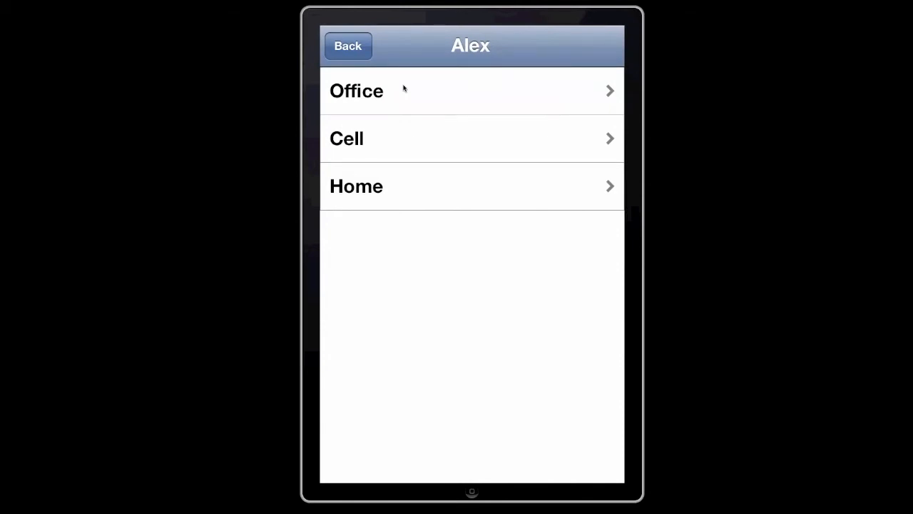
mouse_move(389, 97)
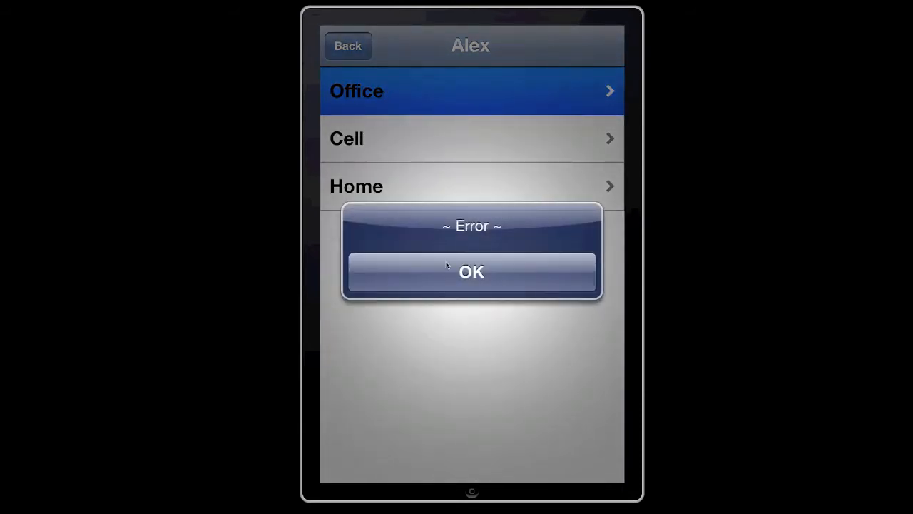
left_click(471, 272)
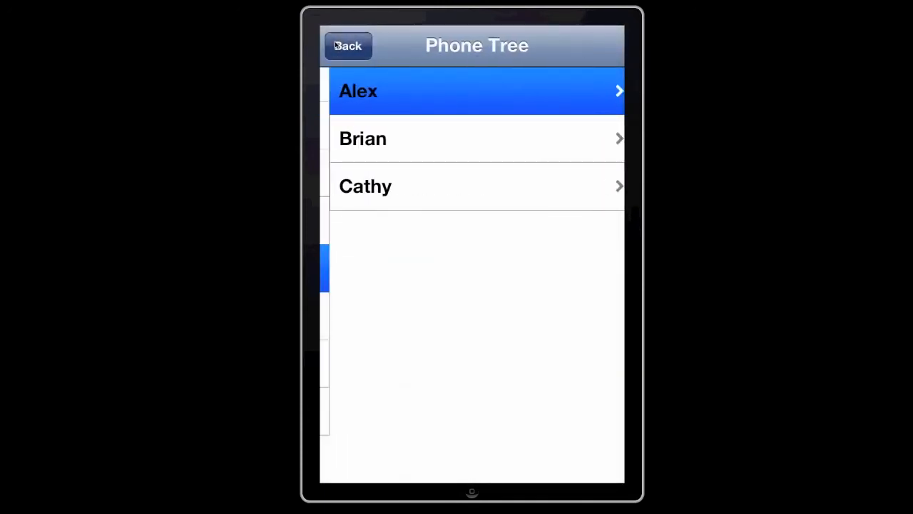
Browse the Other Apps list of two fitness apps and return to the Main List Menu
left_click(348, 46)
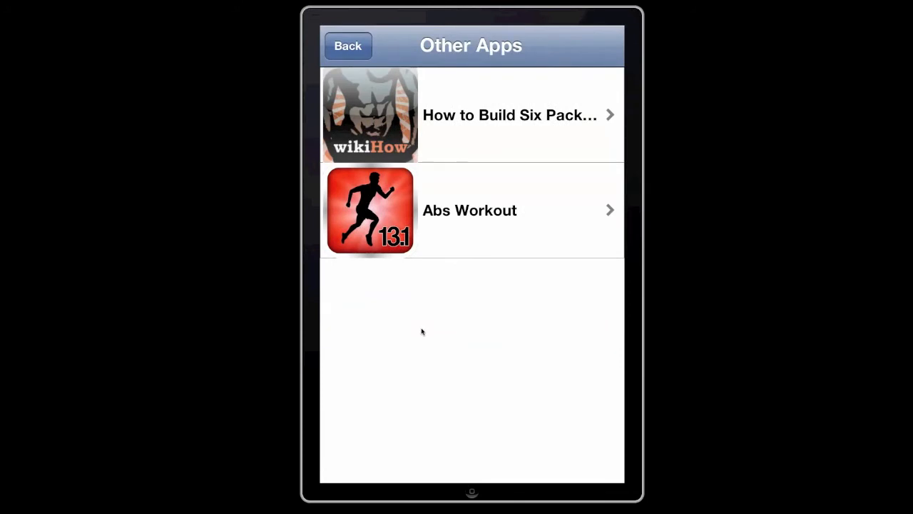
mouse_move(435, 211)
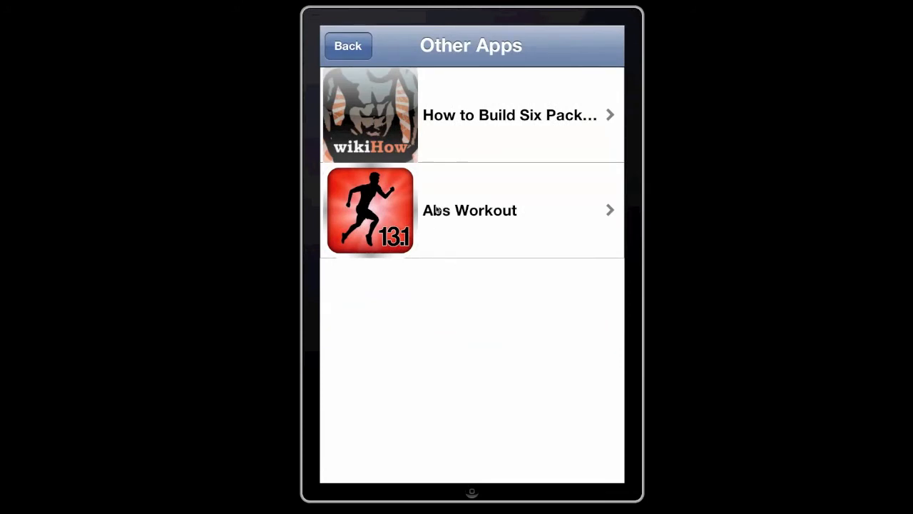
mouse_move(507, 143)
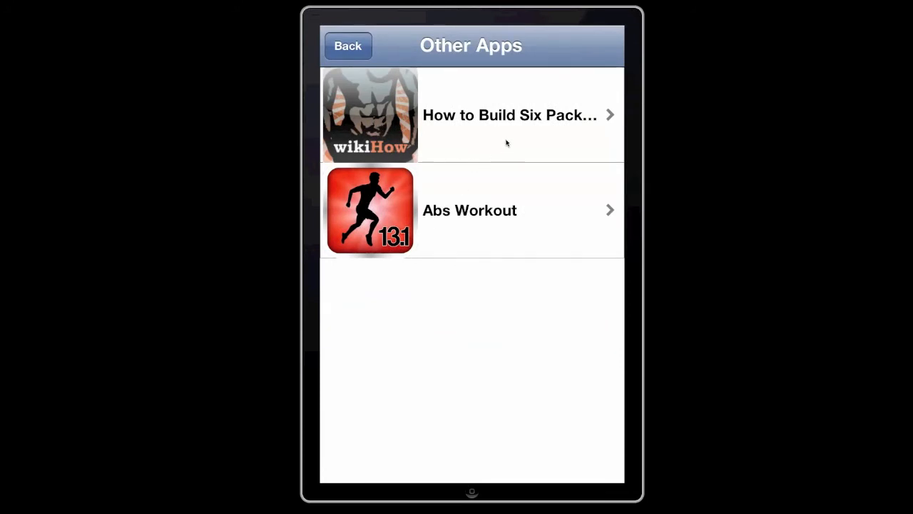
mouse_move(371, 130)
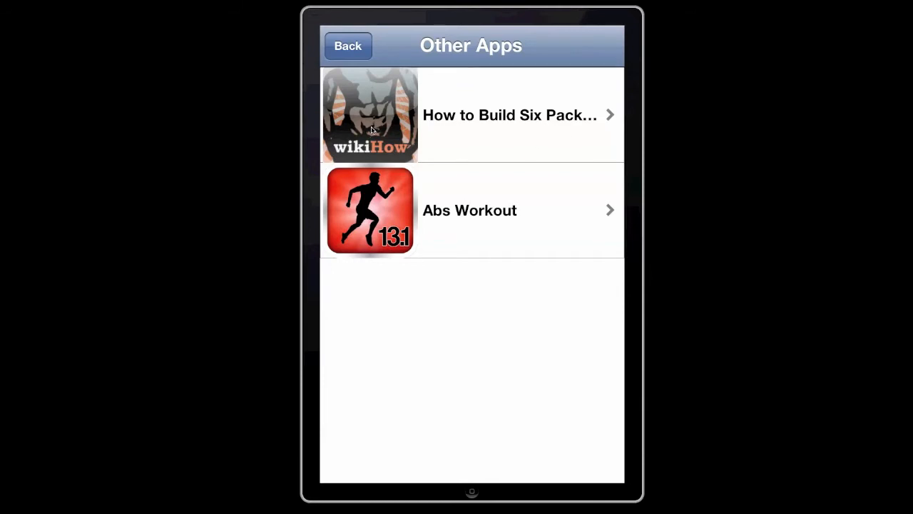
mouse_move(365, 118)
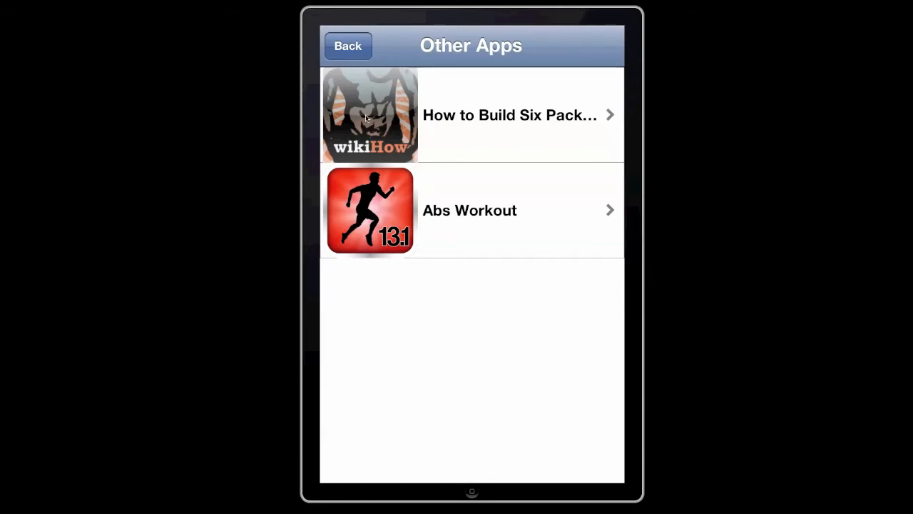
mouse_move(380, 206)
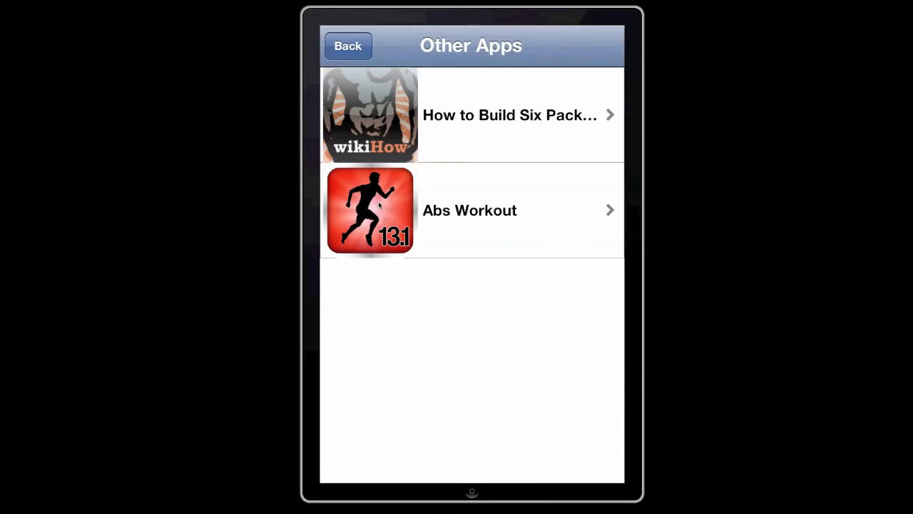
mouse_move(396, 203)
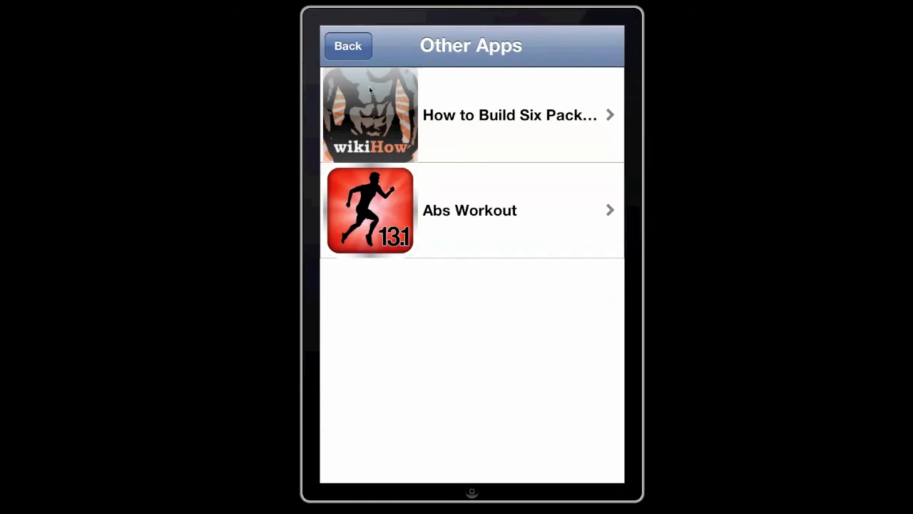
left_click(347, 45)
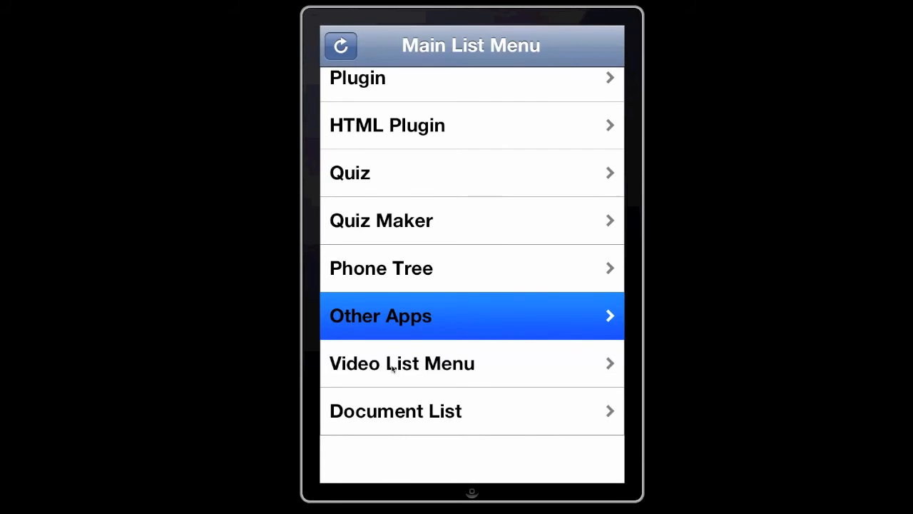
left_click(402, 363)
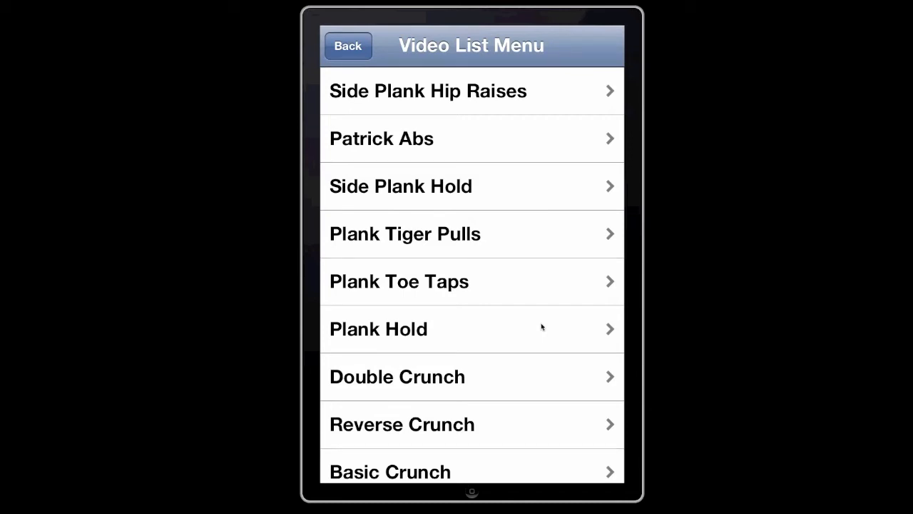
scroll("down", 3)
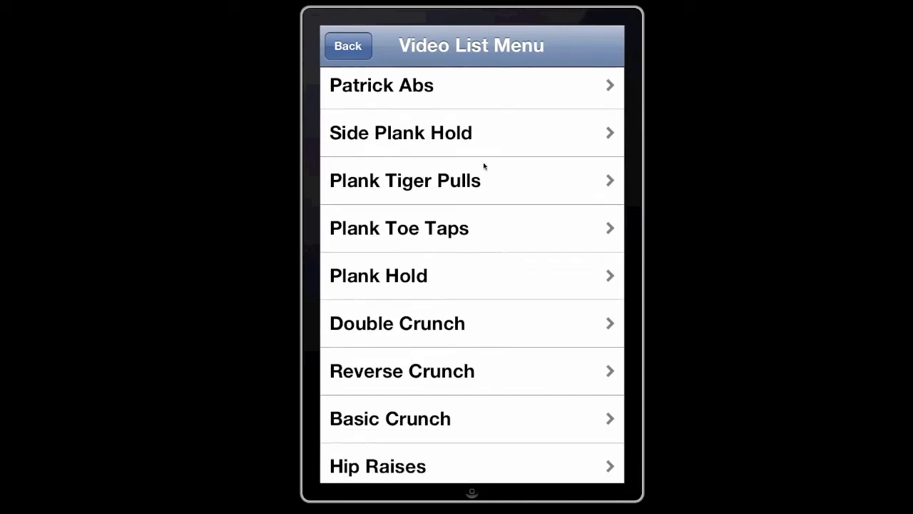
scroll("down", 3)
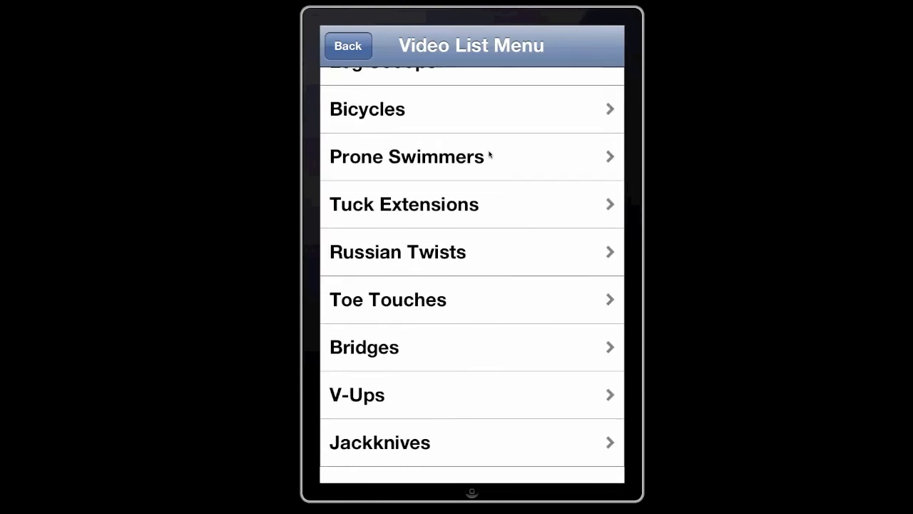
scroll("down", 3)
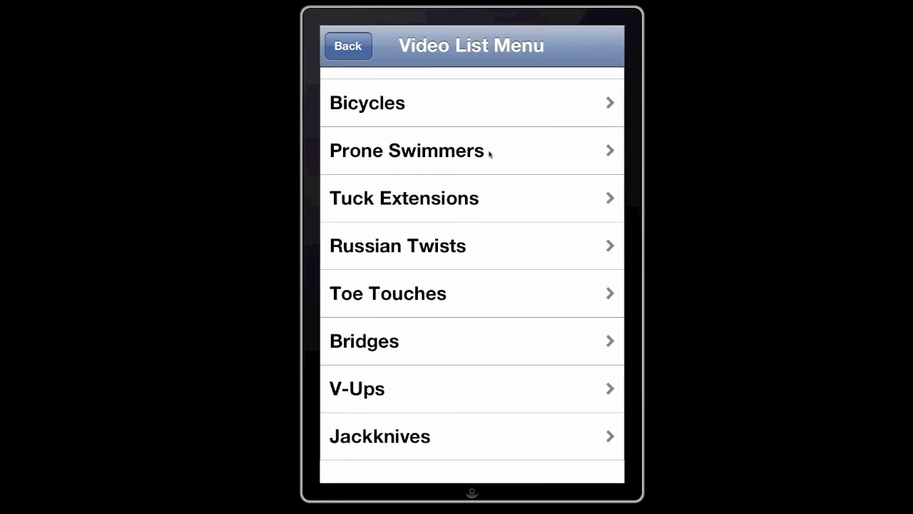
left_click(347, 46)
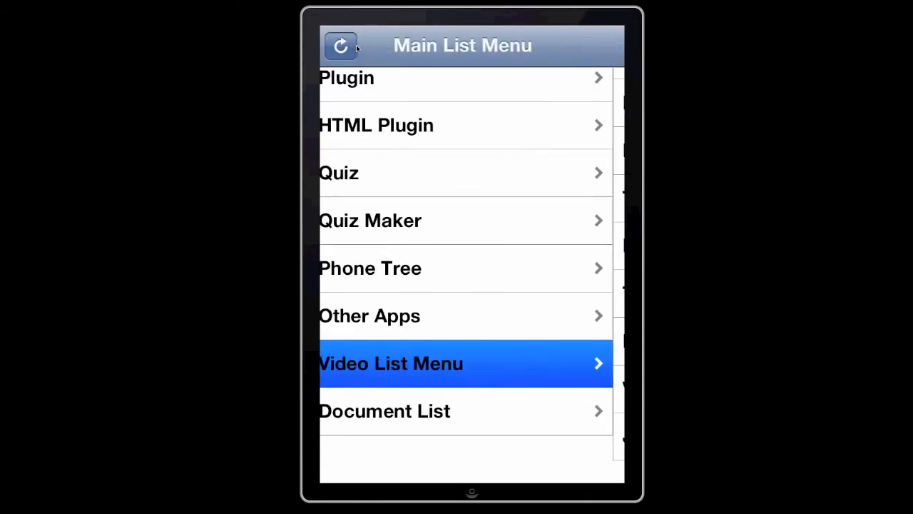
Preview the Sample HTML document from the Document List, then go back to the sample documents
left_click(384, 411)
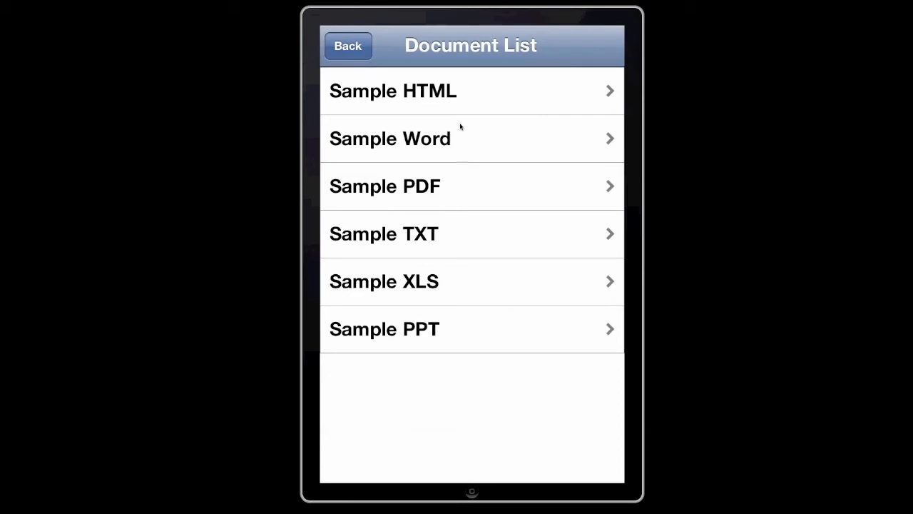
left_click(393, 91)
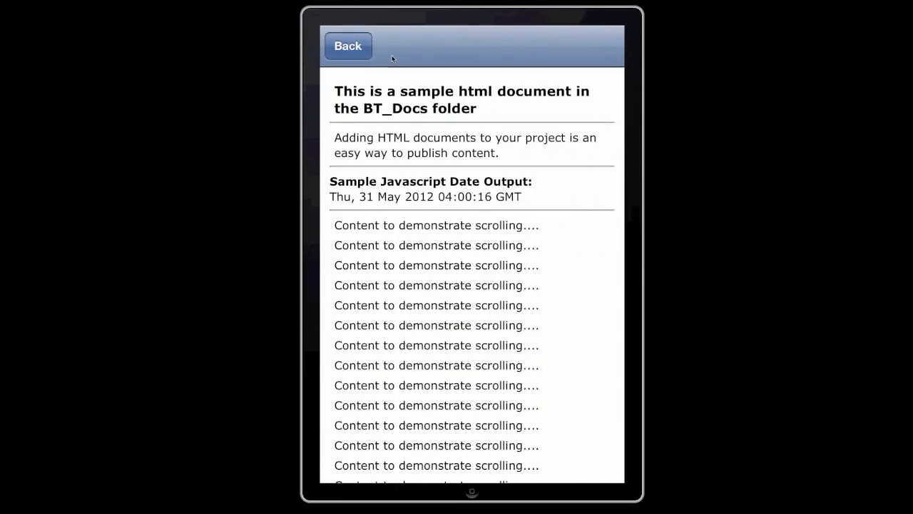
left_click(347, 46)
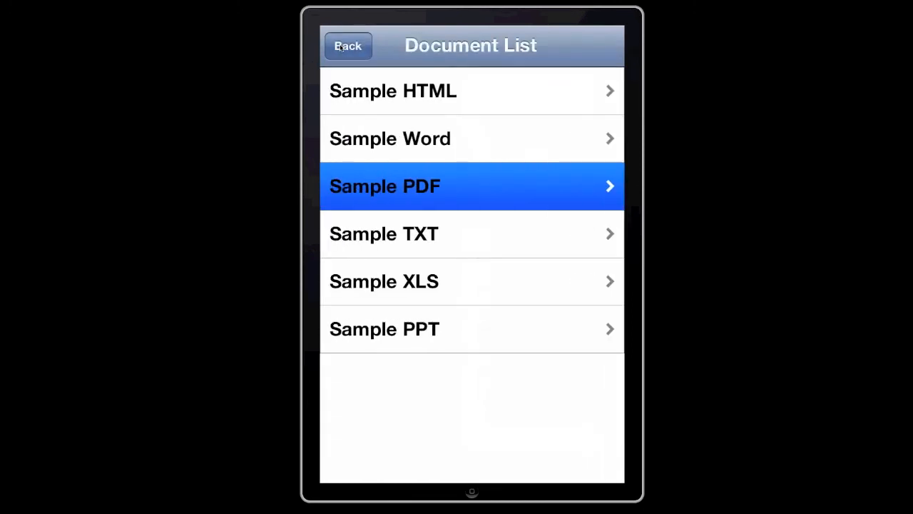
mouse_move(459, 401)
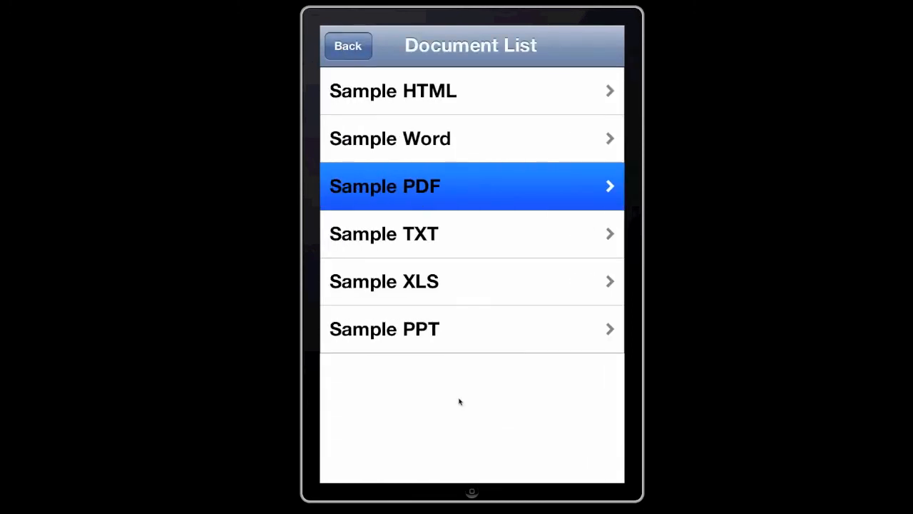